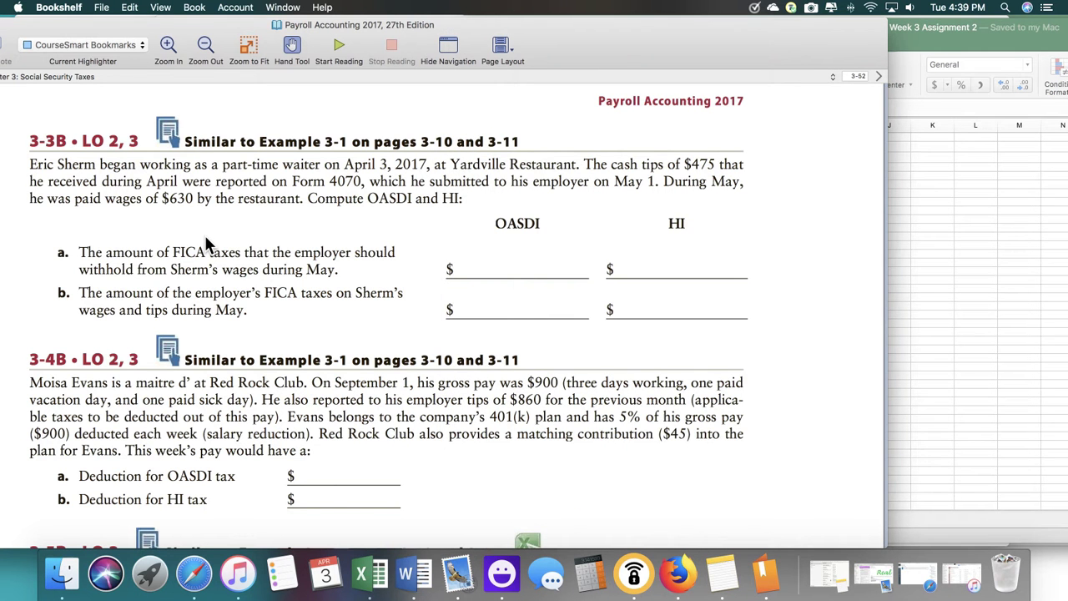
pyautogui.moveTo(200, 263)
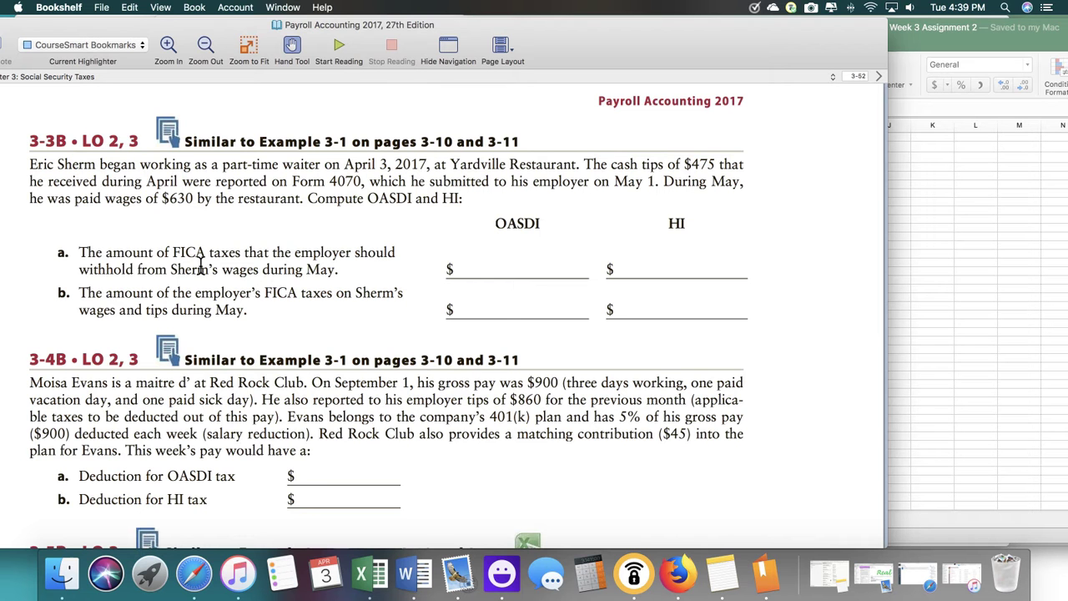
pyautogui.moveTo(421, 303)
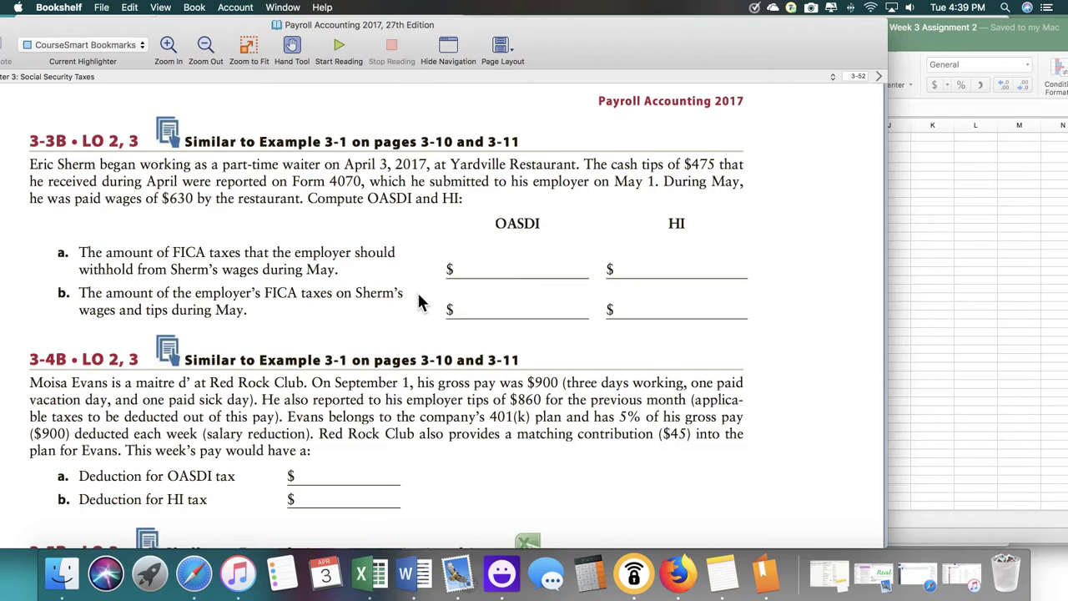
pyautogui.moveTo(707, 180)
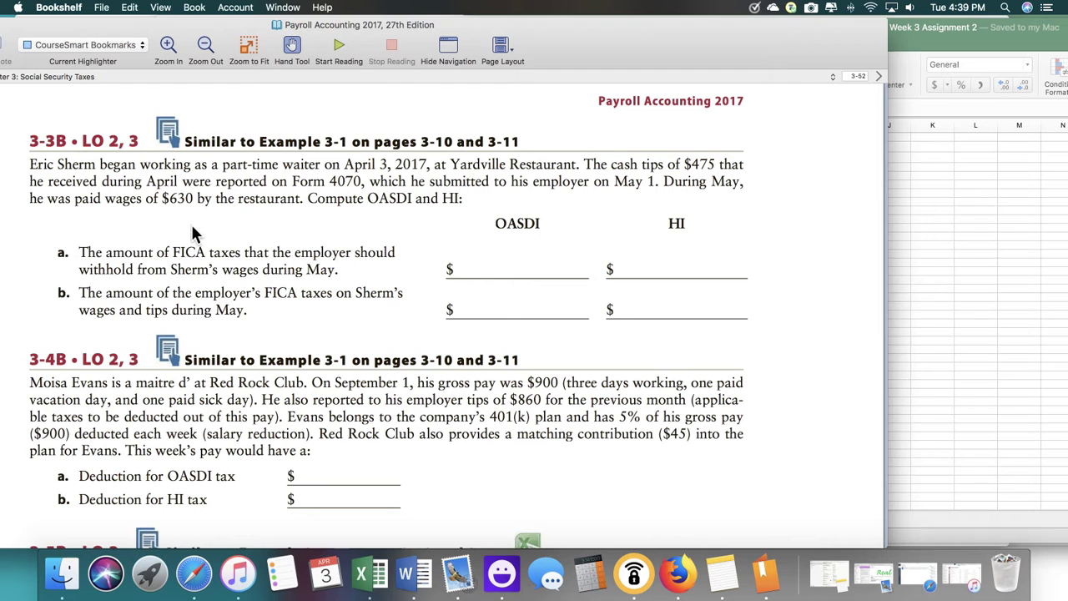
pyautogui.moveTo(190, 232)
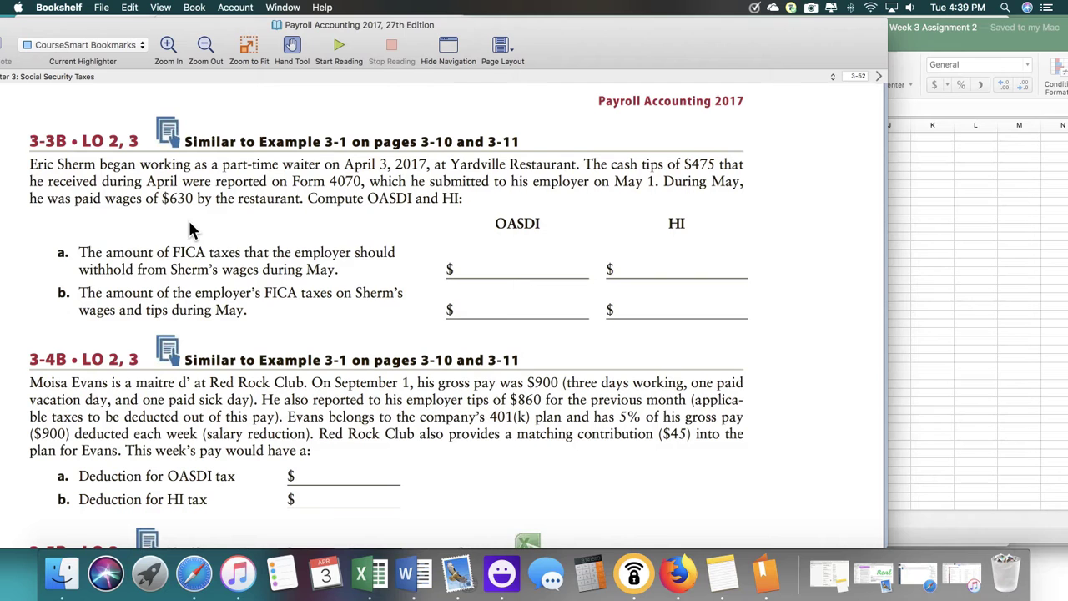
# Launch Calculator from the Dock and position its window over the textbook page.
pyautogui.click(588, 574)
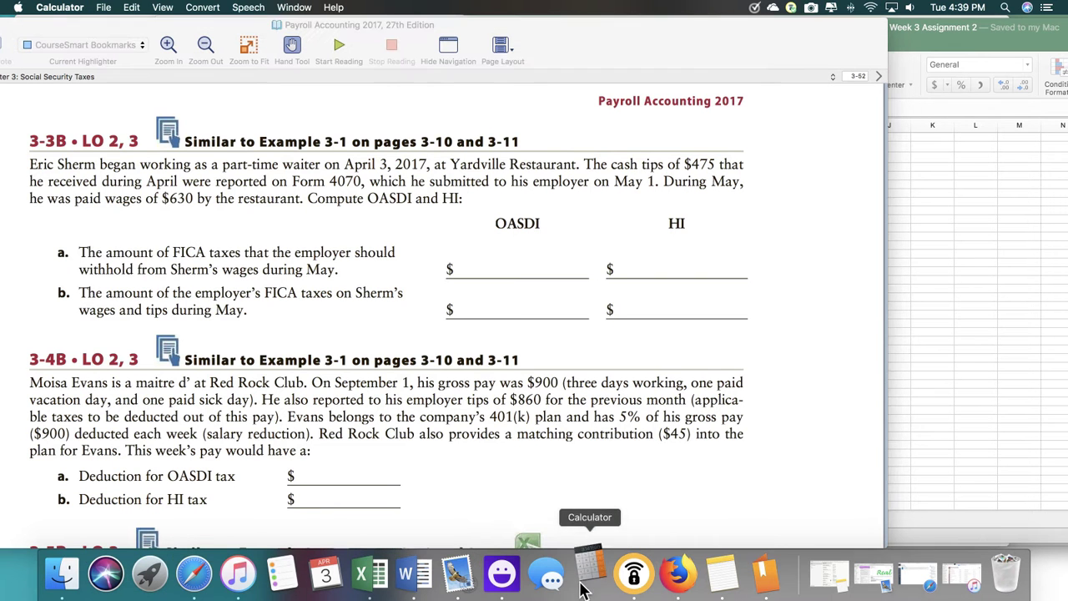
pyautogui.click(589, 575)
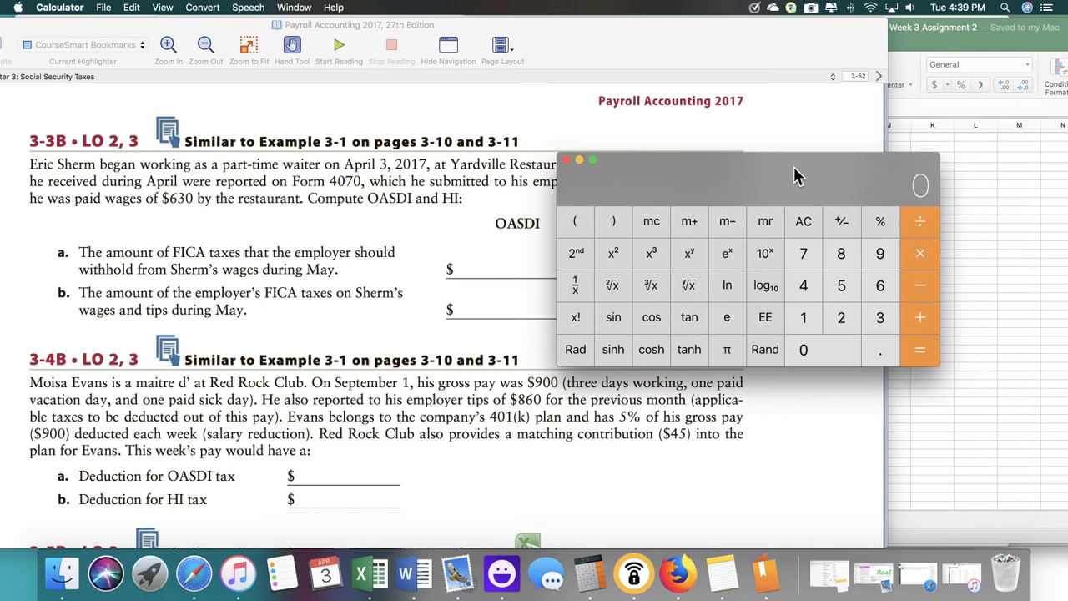
pyautogui.moveTo(793, 175); pyautogui.dragTo(777, 163)
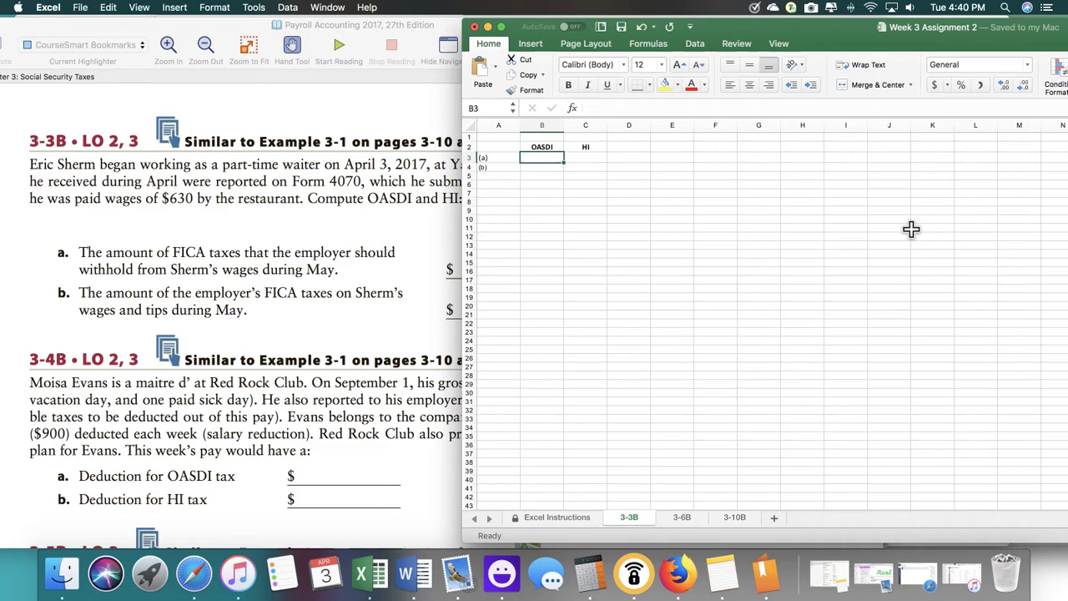
# Enter OASDI 68.51 in B3 for part (a), clear the calculator, and commit the HI entry in C3.
pyautogui.write('68')
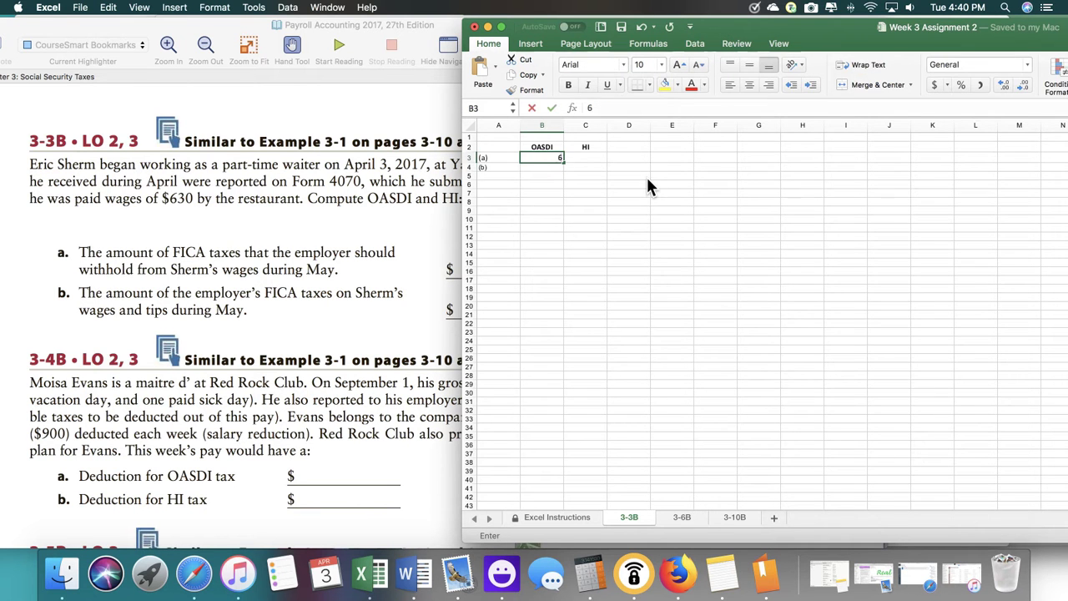
pyautogui.press('Return')
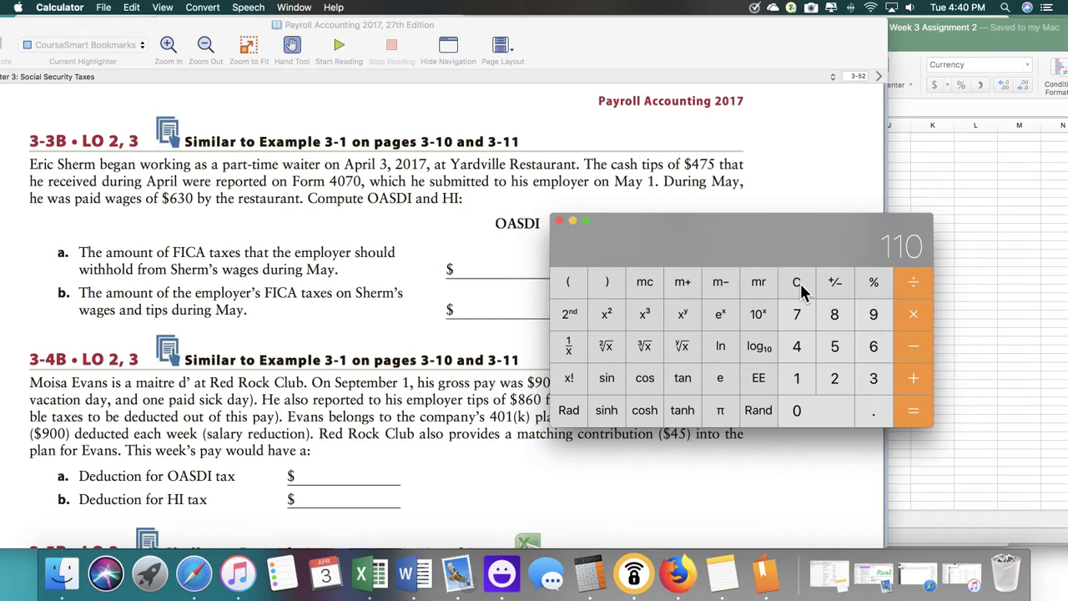
pyautogui.click(797, 281)
pyautogui.write('1')
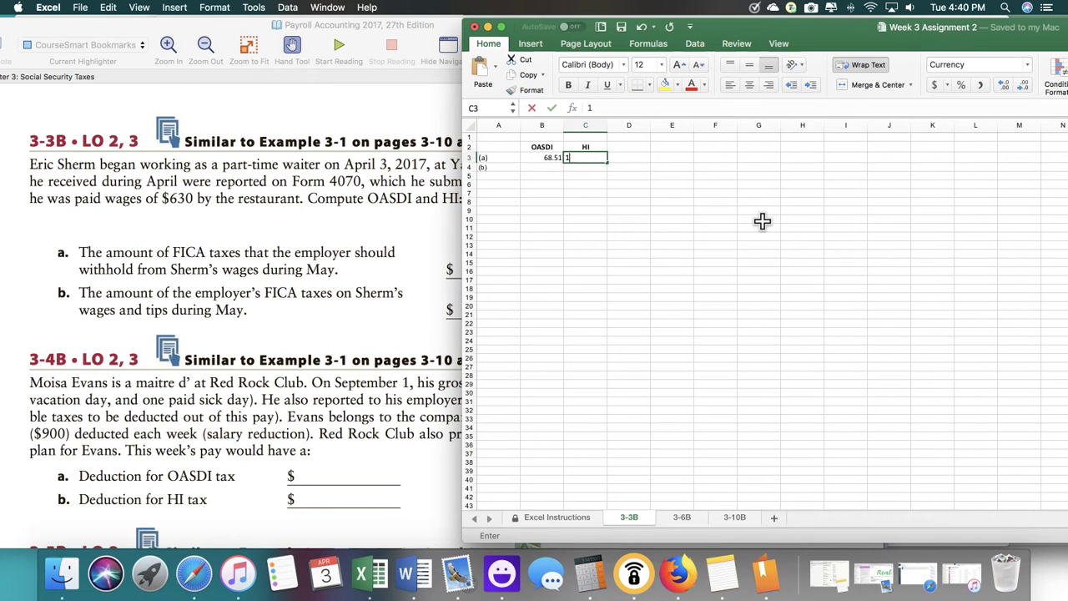
pyautogui.press('Return')
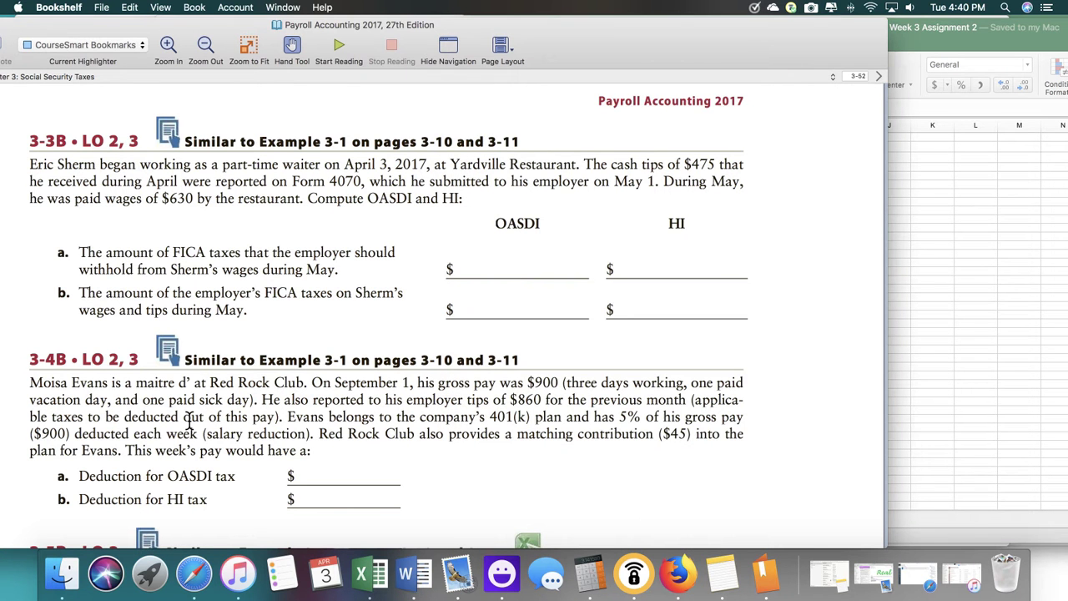
pyautogui.moveTo(91, 315)
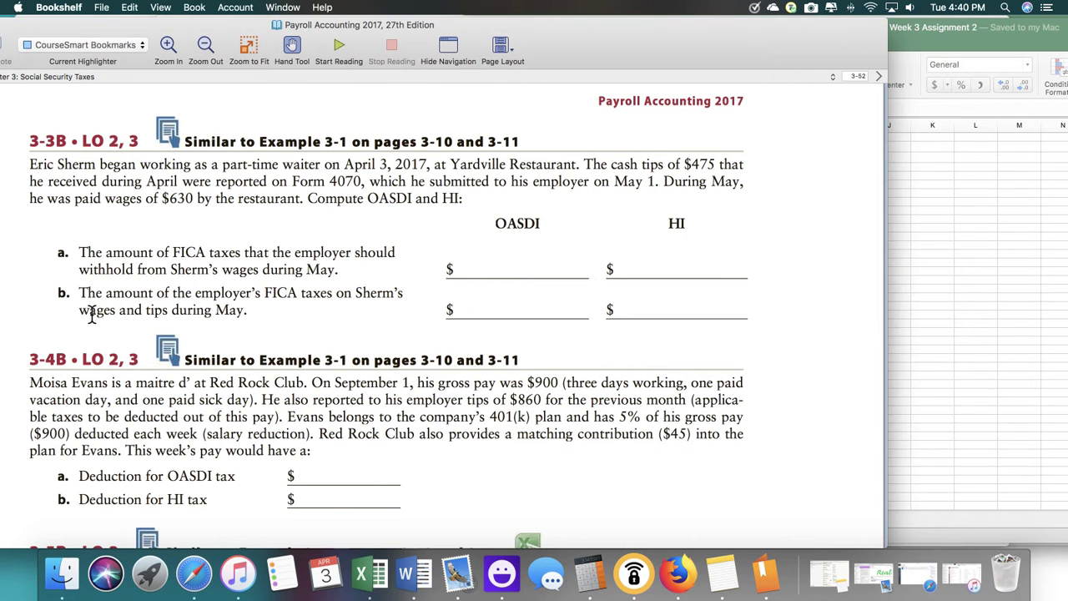
pyautogui.moveTo(244, 326)
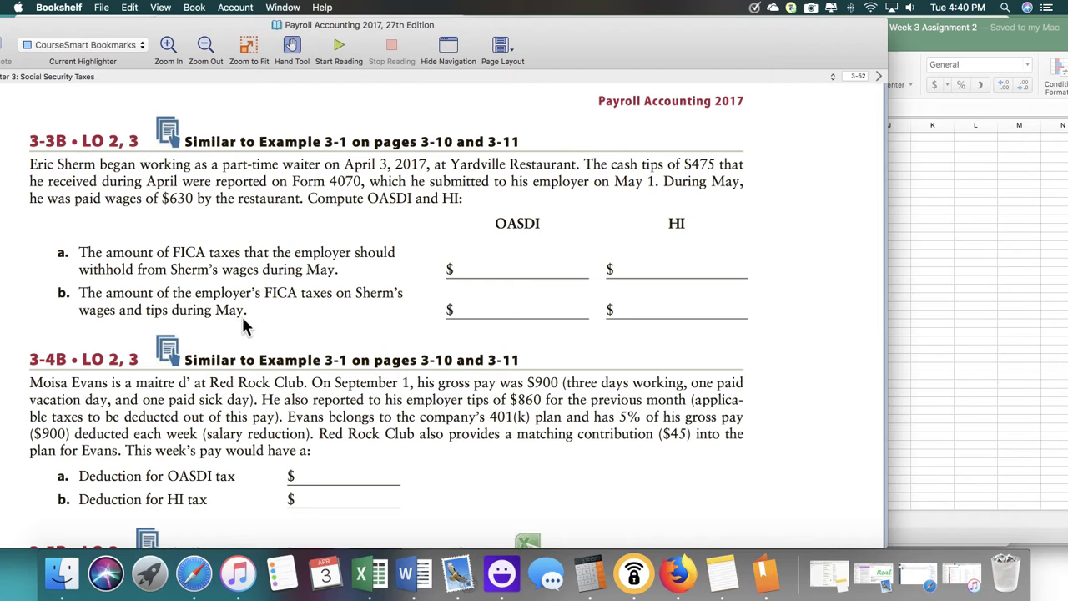
pyautogui.moveTo(254, 354)
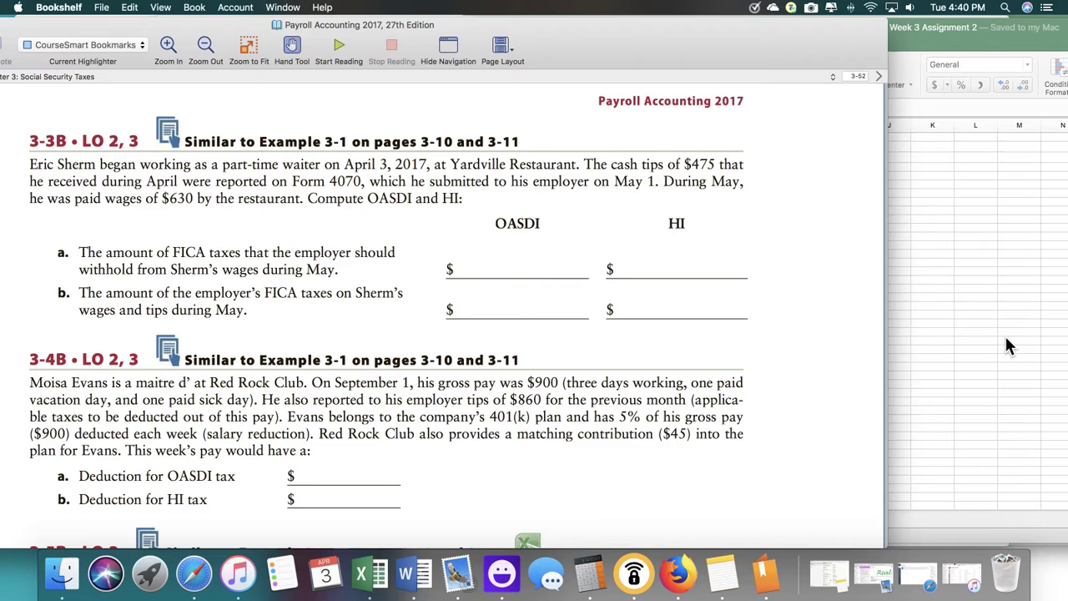
# Enter OASDI 68.51 in B4 and HI 16.02 in C4 for part (b).
pyautogui.click(361, 574)
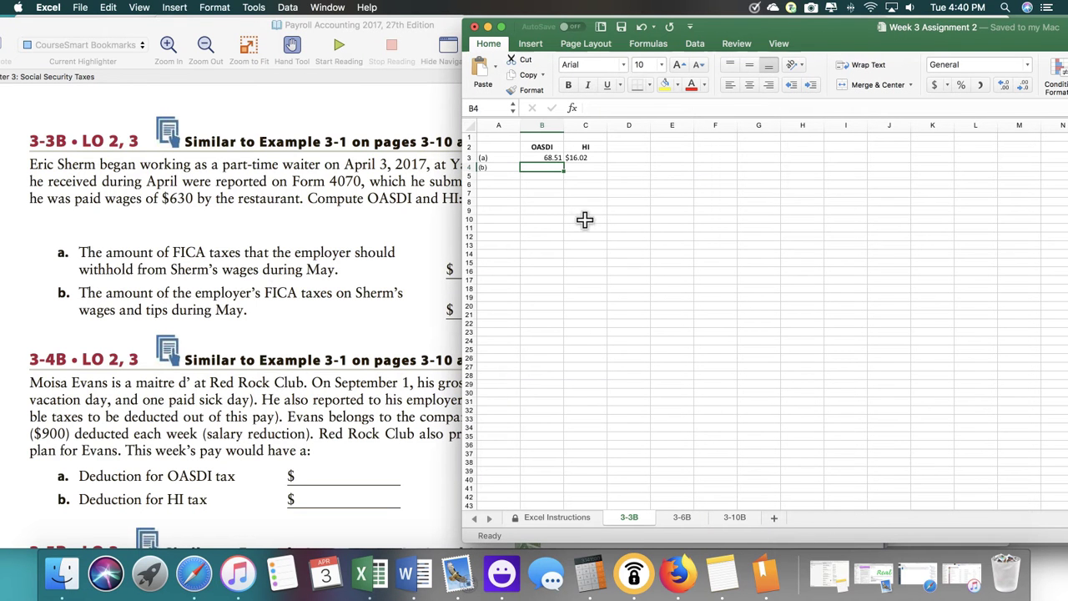
pyautogui.moveTo(559, 215)
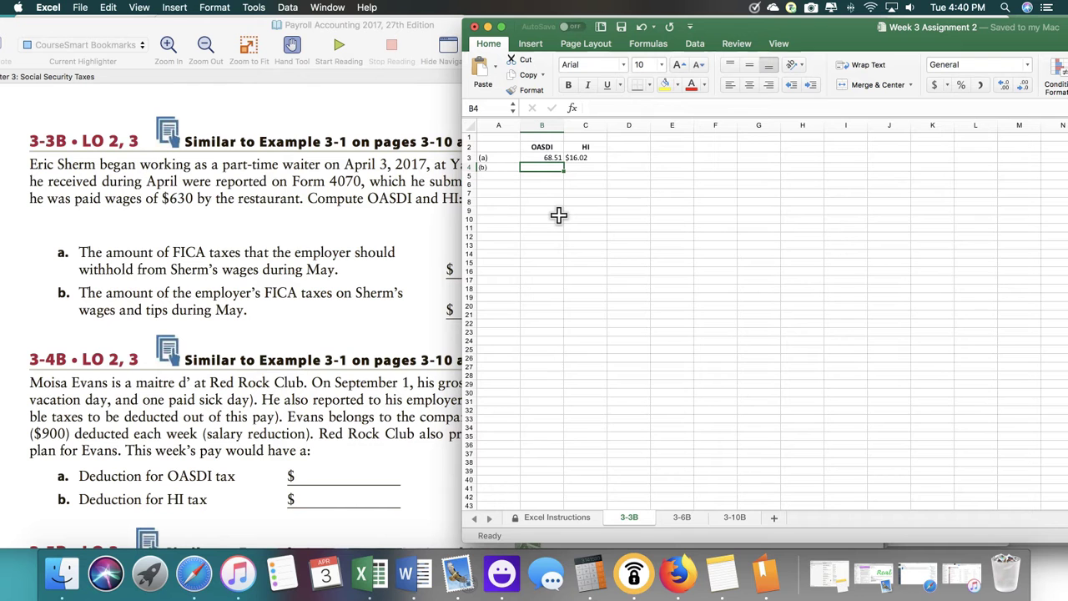
pyautogui.write('68.51')
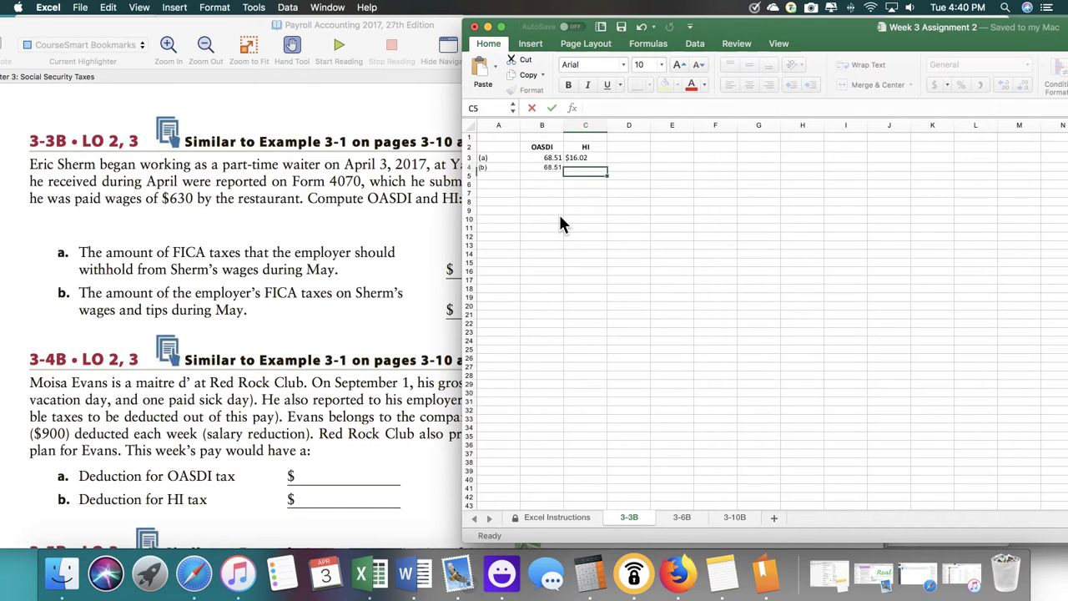
pyautogui.write('16.')
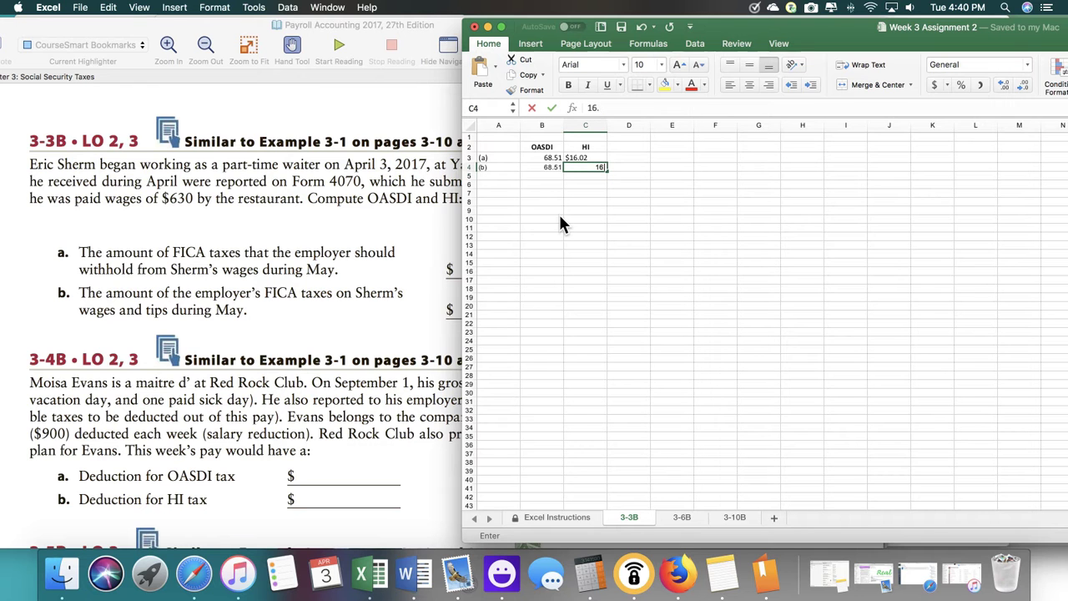
pyautogui.press('Return')
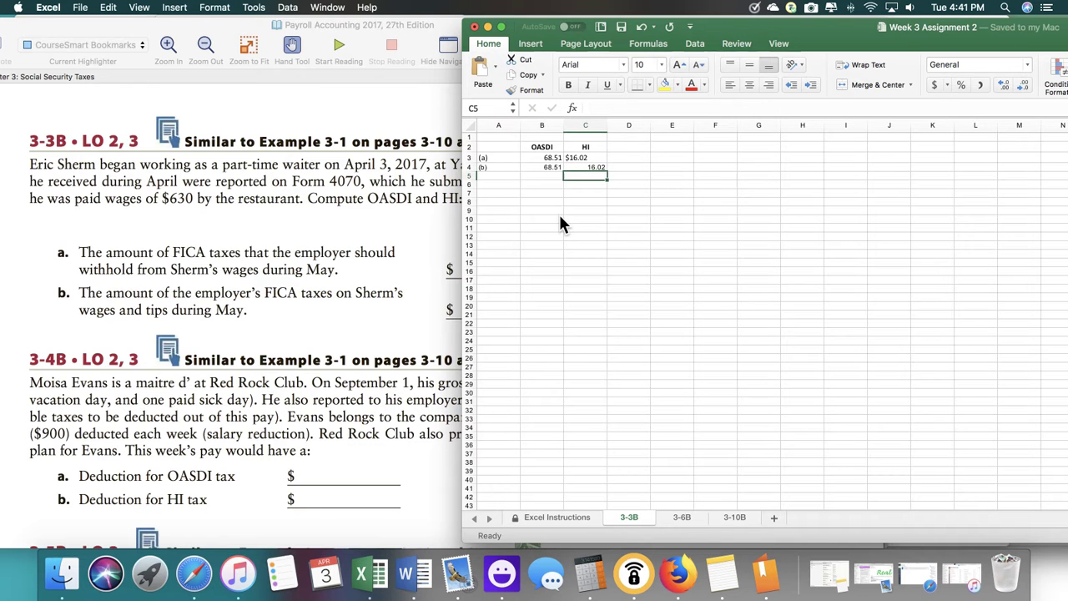